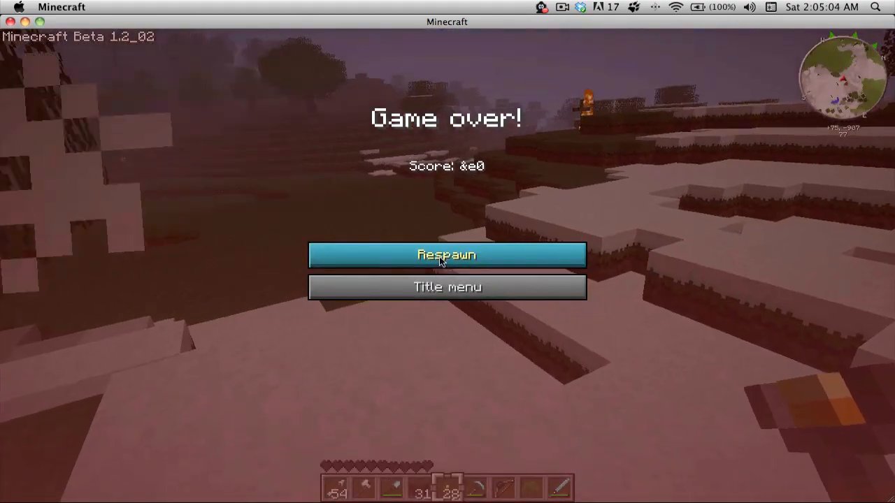
# - Respawn from the game-over screen beside the stone building with full health
pyautogui.click(448, 254)
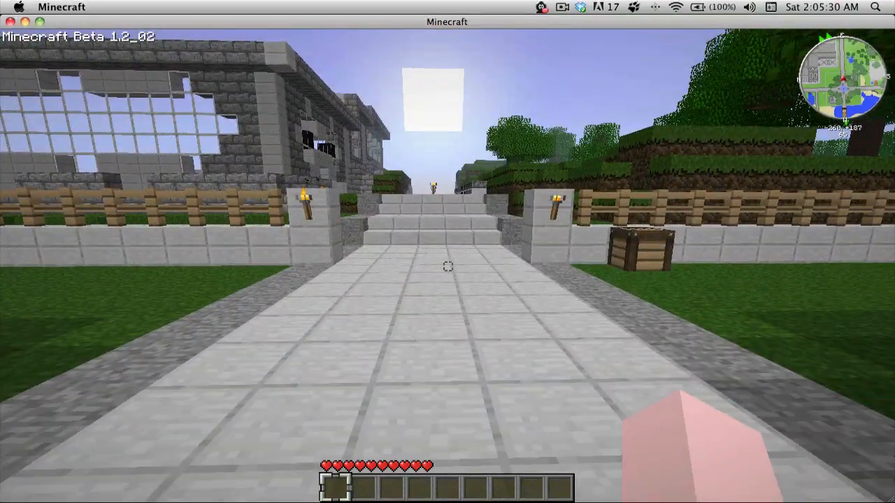
# - Leave the multiplayer server and return to the title menu
pyautogui.press('w')
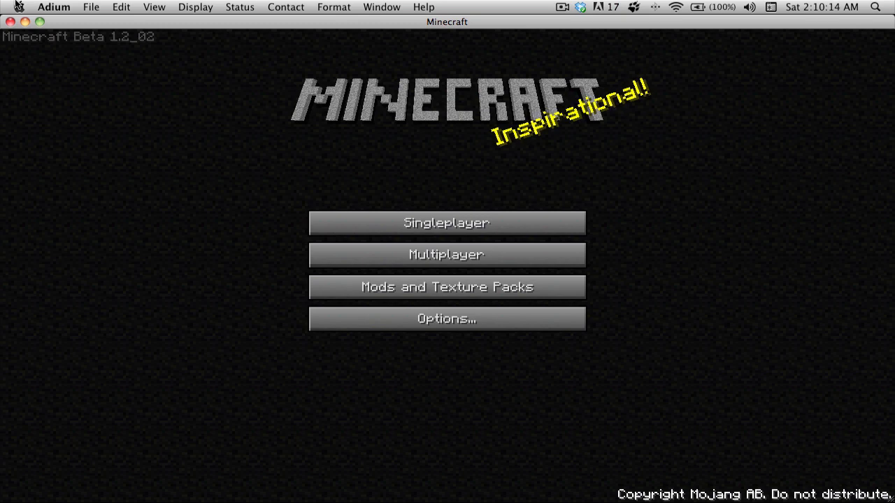
pyautogui.moveTo(375, 272)
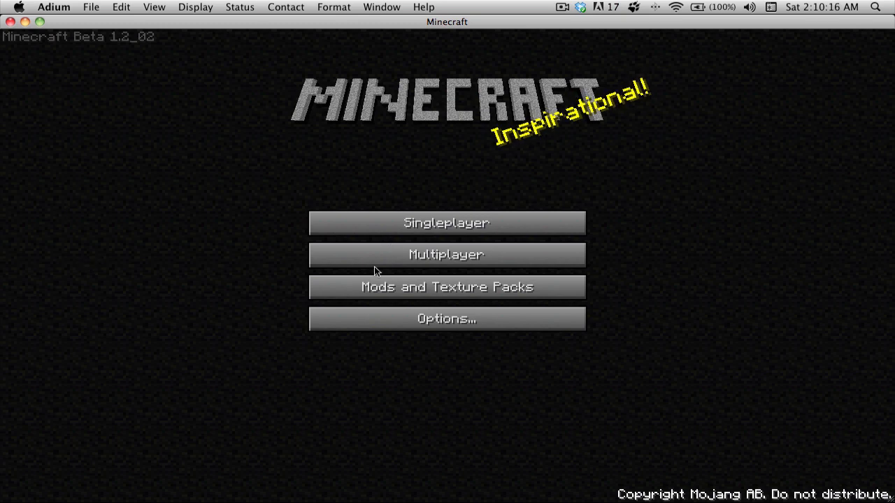
pyautogui.moveTo(294, 260)
pyautogui.write('1')
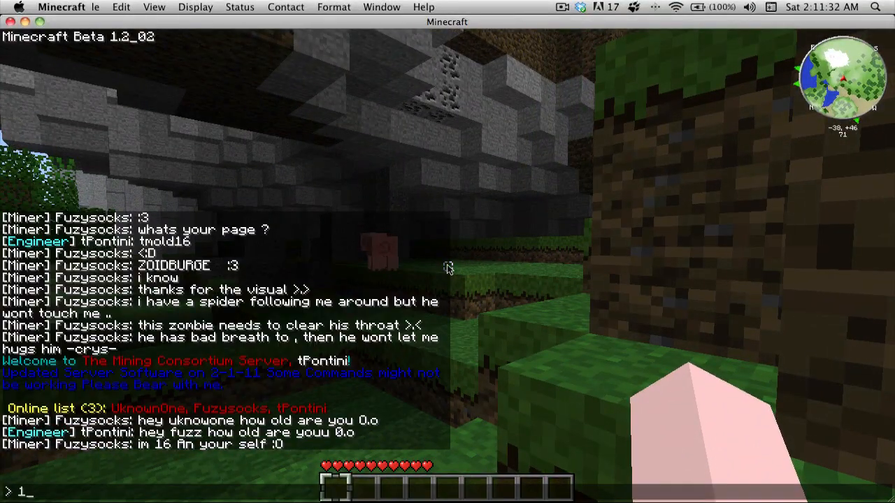
# - Reply '7.5' to the other players in the server chat
pyautogui.write('7.5')
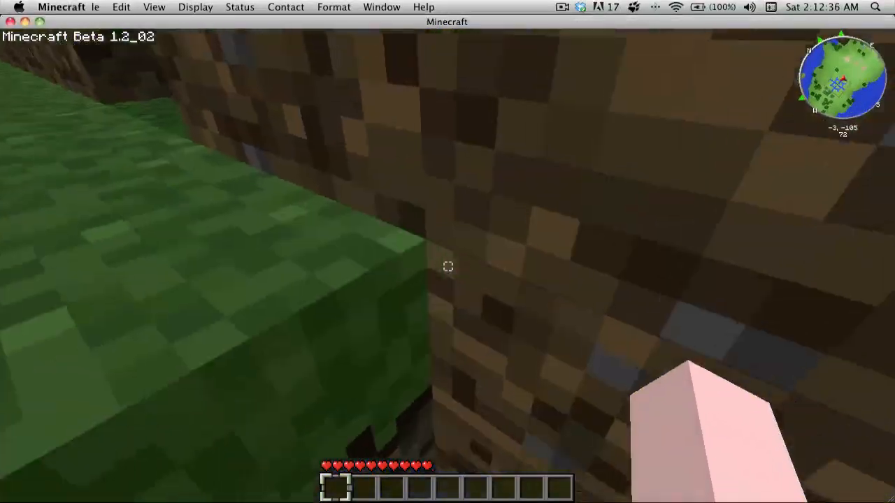
pyautogui.moveTo(447, 266)
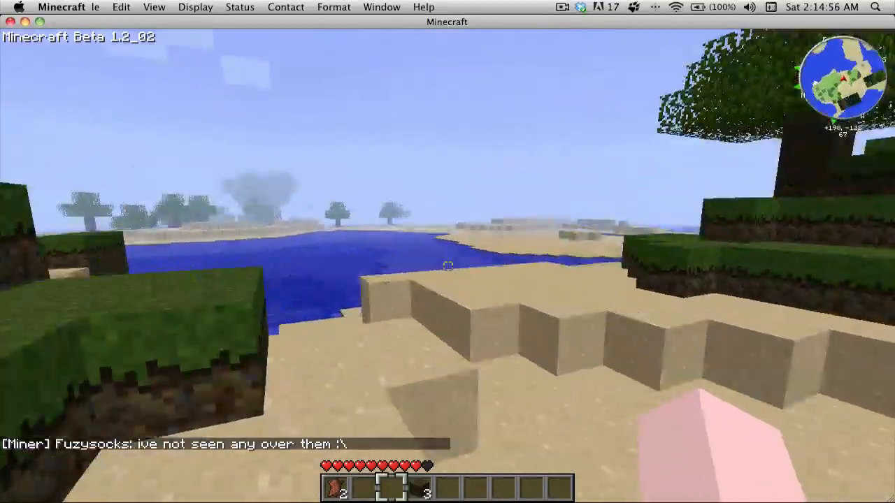
pyautogui.moveTo(448, 266)
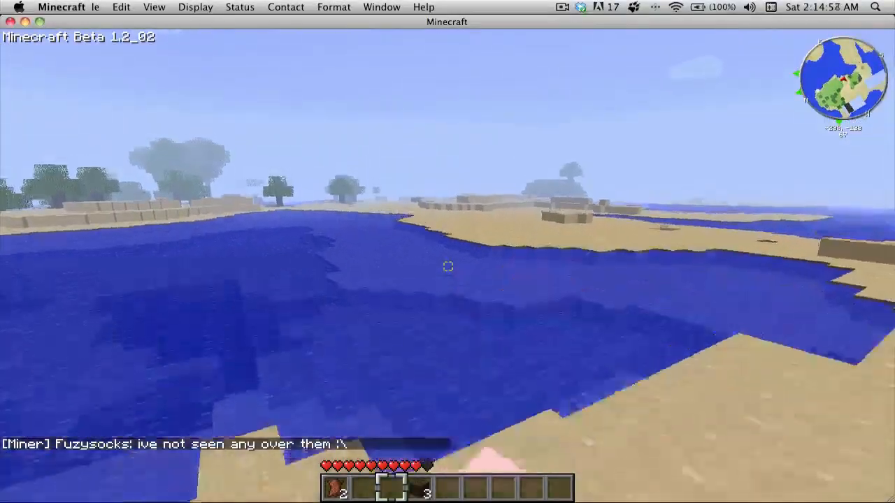
pyautogui.moveTo(448, 266)
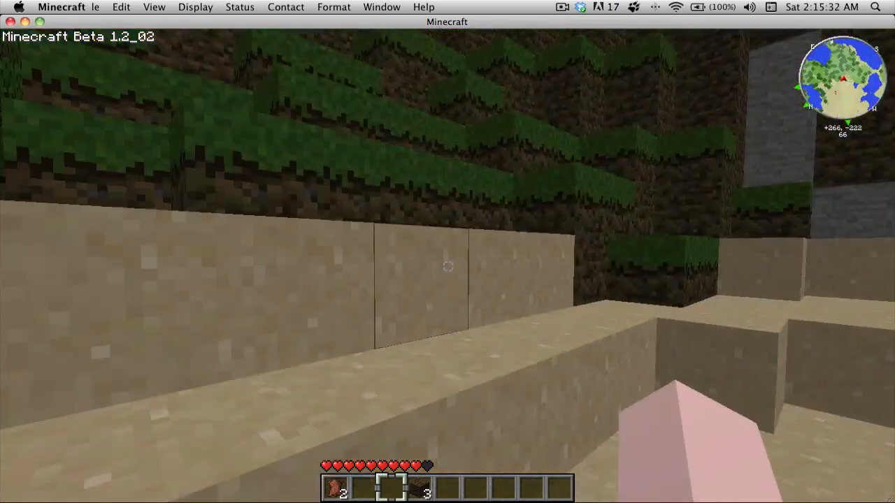
pyautogui.moveTo(447, 265)
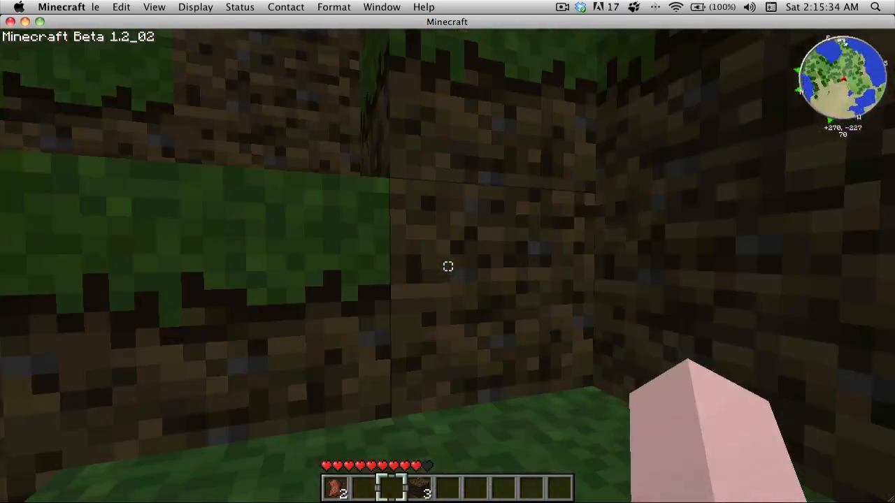
pyautogui.moveTo(447, 266)
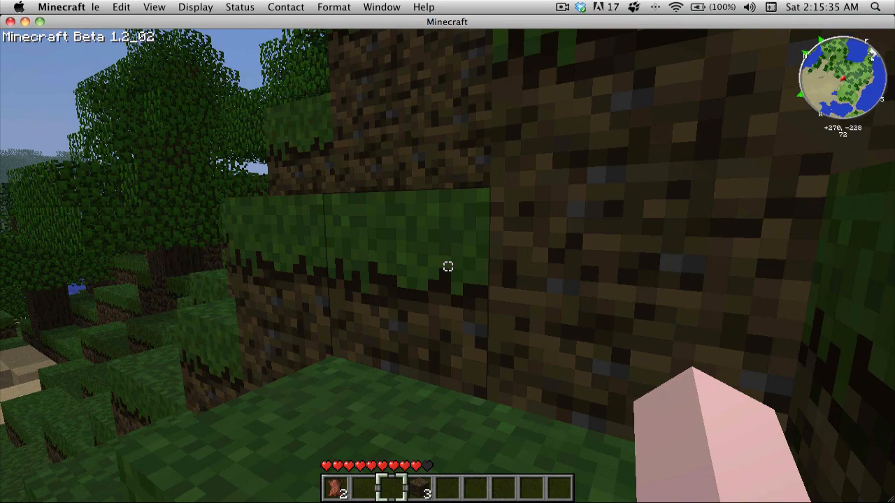